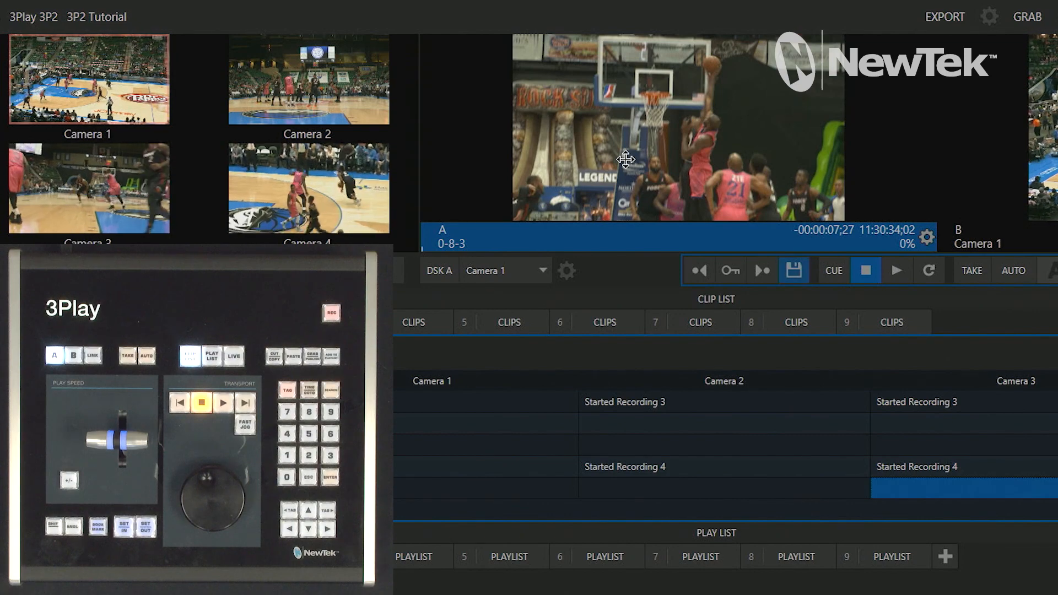
{"action": "mouse_move", "coordinate": [442, 272]}
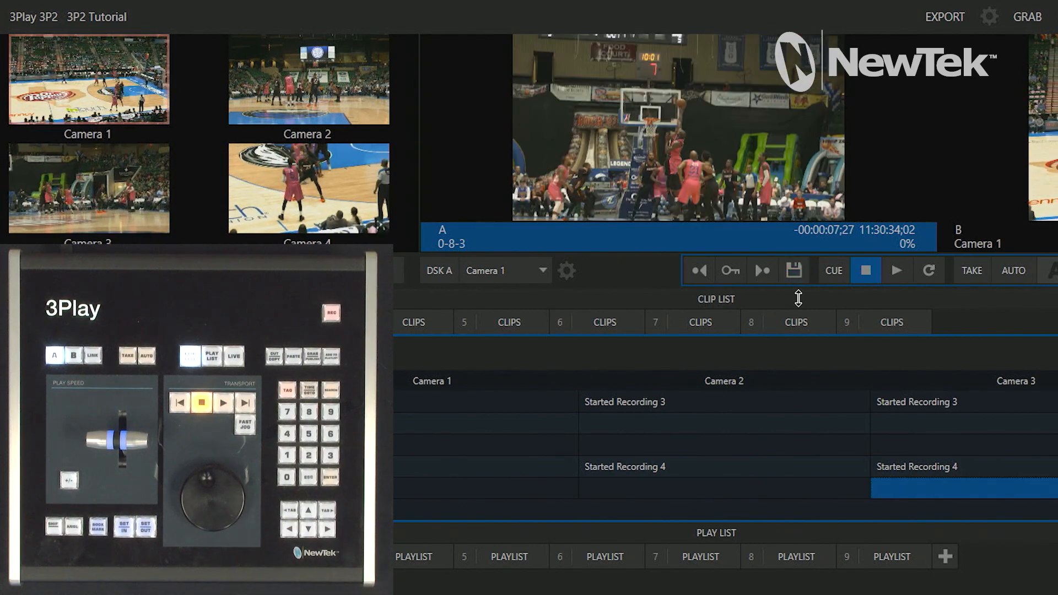
{"action": "mouse_move", "coordinate": [898, 364]}
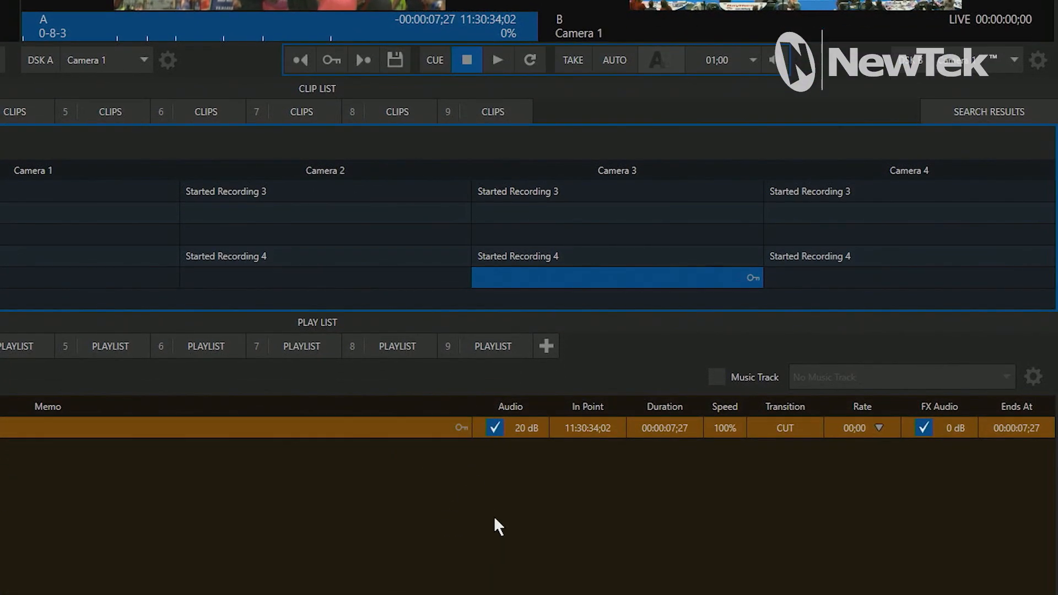
{"action": "mouse_move", "coordinate": [475, 452]}
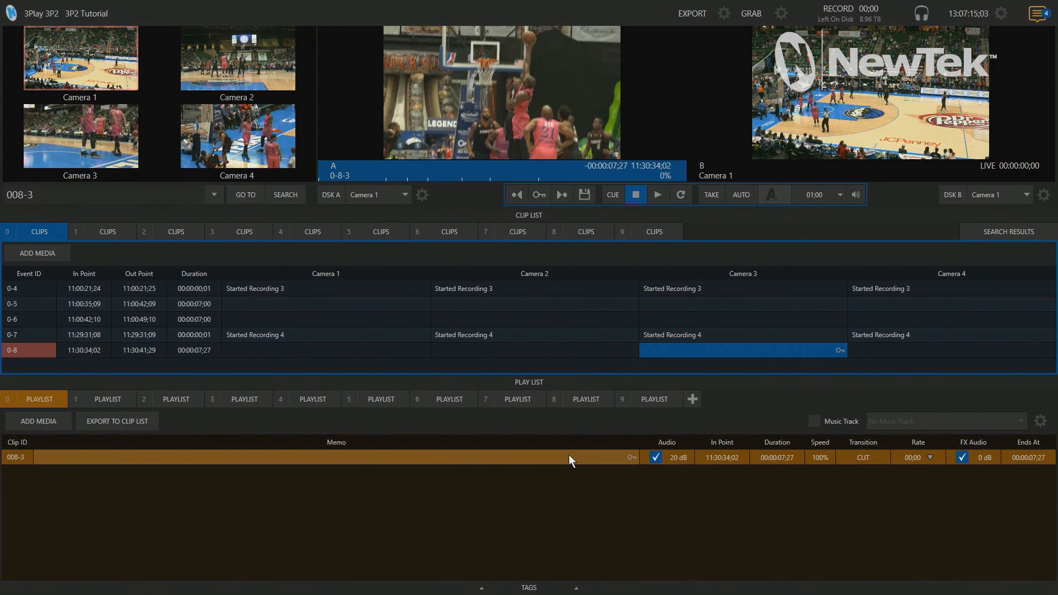
Delete All Keyframes from playlist entry 008-3, then bring up the keyframed Camera 3 clip's context menu
{"action": "right_click", "coordinate": [571, 459]}
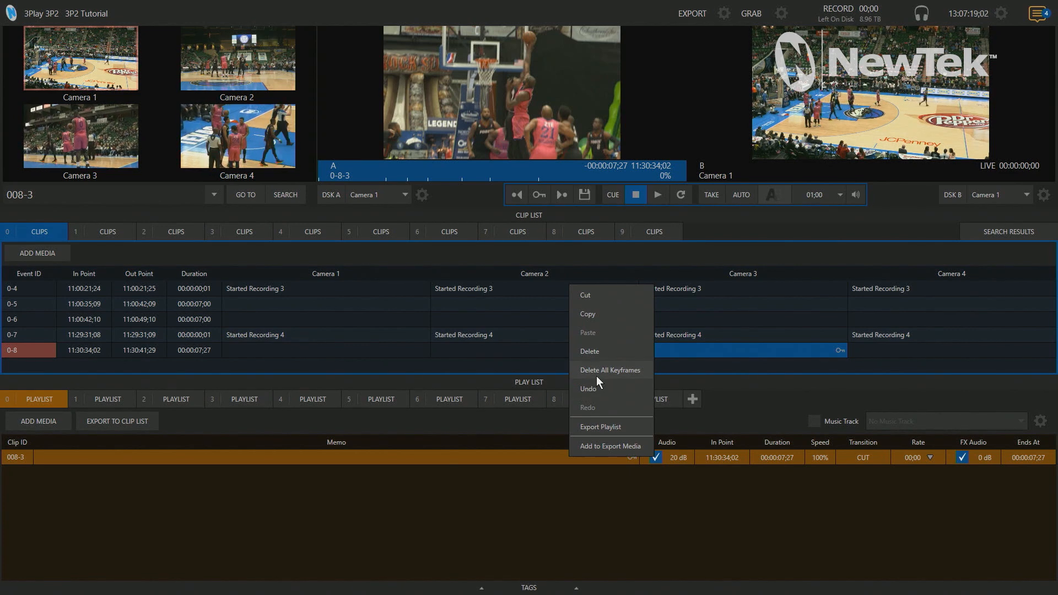
{"action": "left_click", "coordinate": [696, 509]}
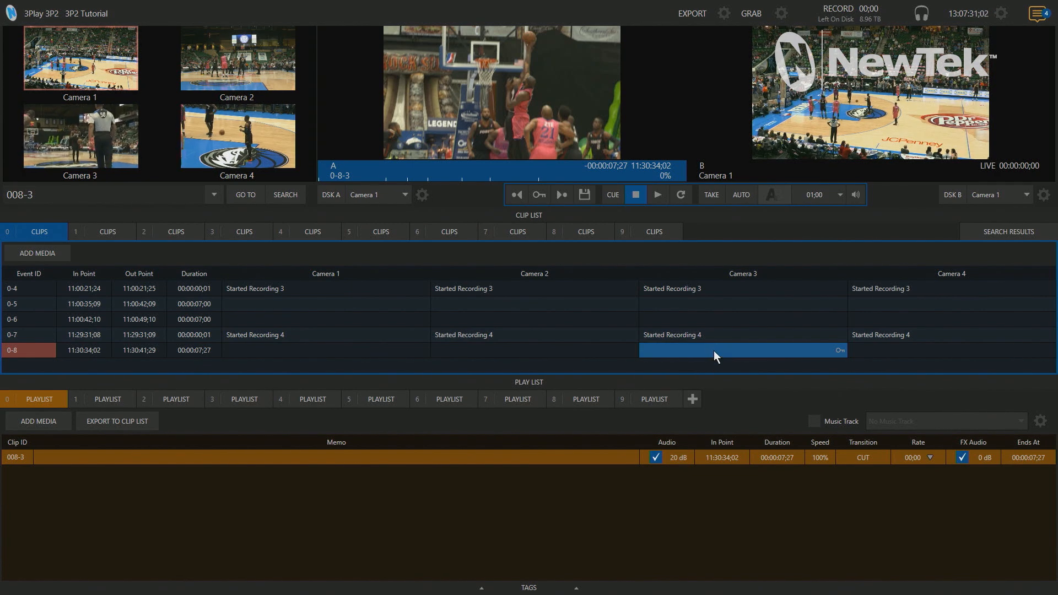
{"action": "right_click", "coordinate": [716, 356]}
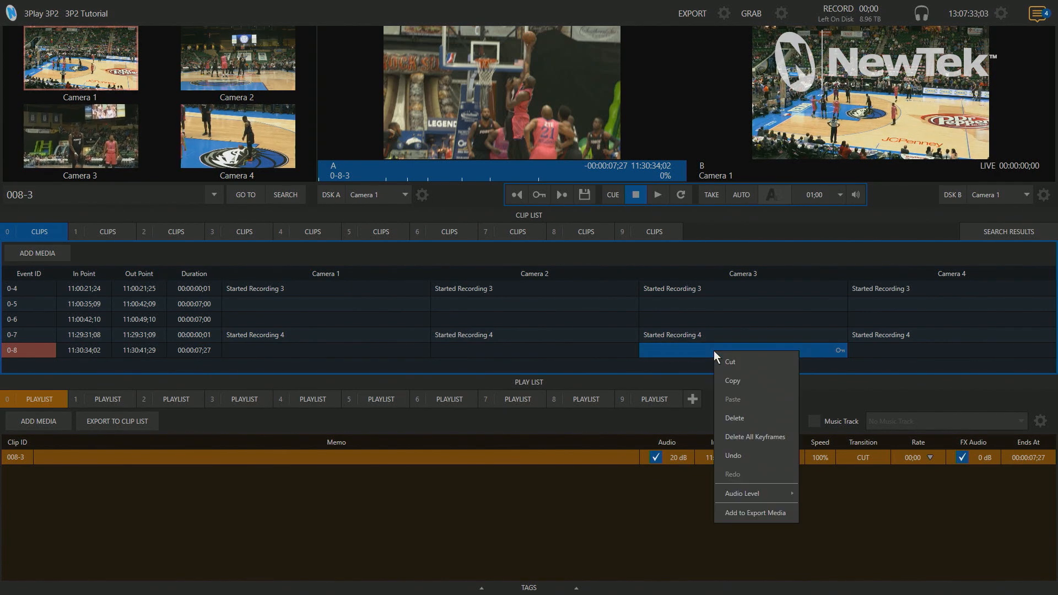